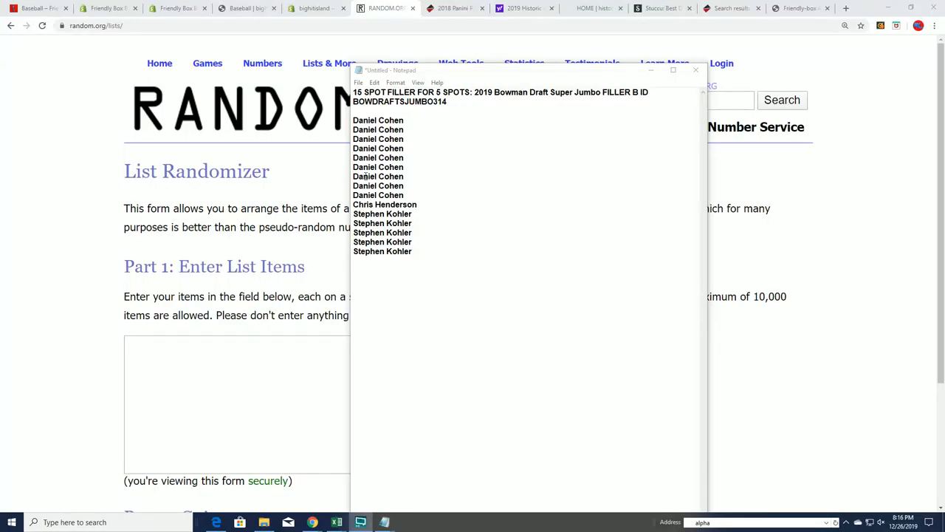
Paste the 15 names copied from Notepad into the Part 1 item field
double_click(399, 101)
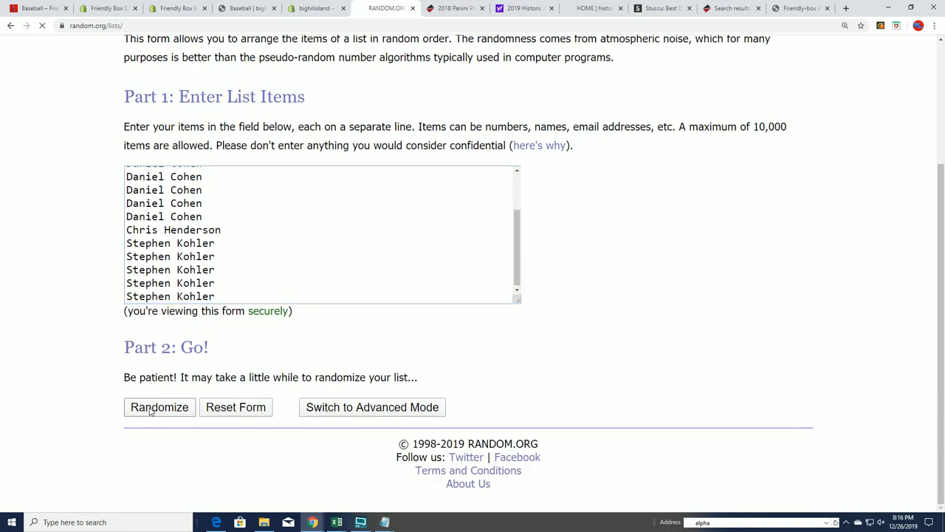
Randomize the 15-name list seven times in a row
left_click(160, 407)
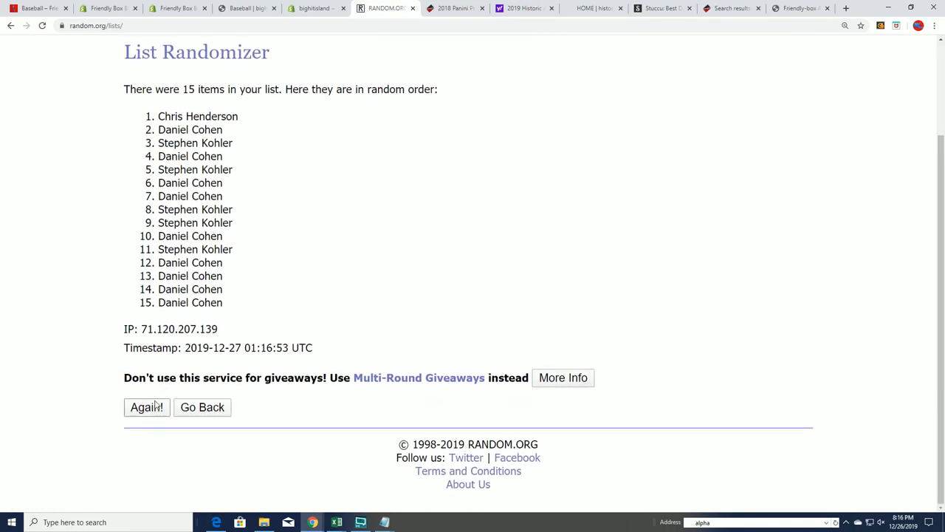
left_click(147, 407)
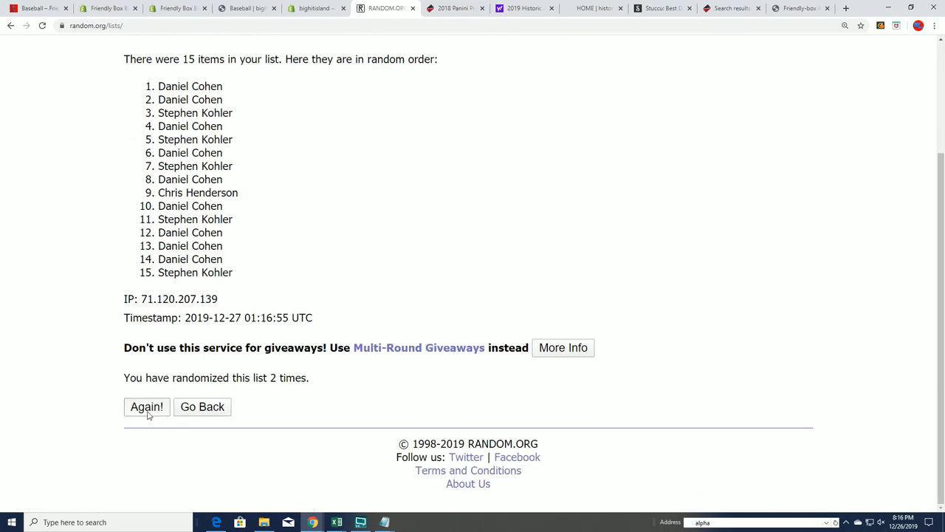
left_click(146, 406)
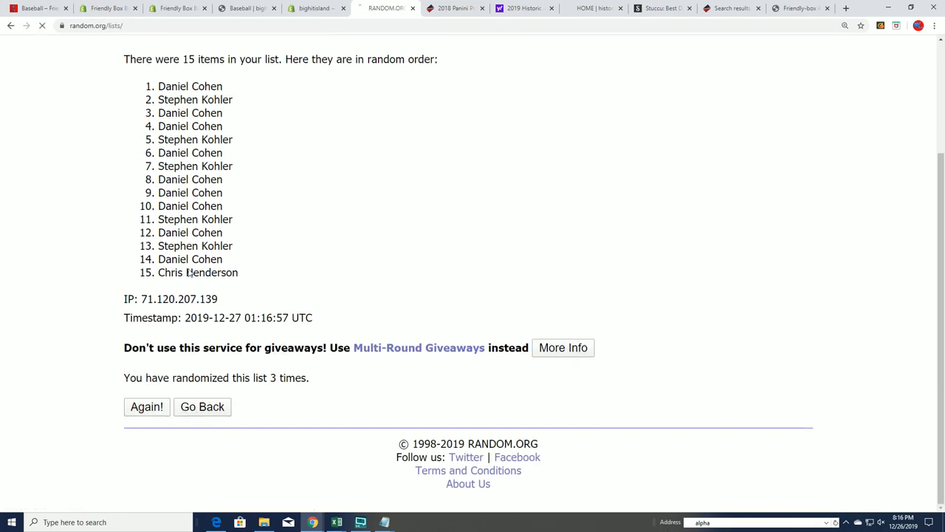
left_click(146, 406)
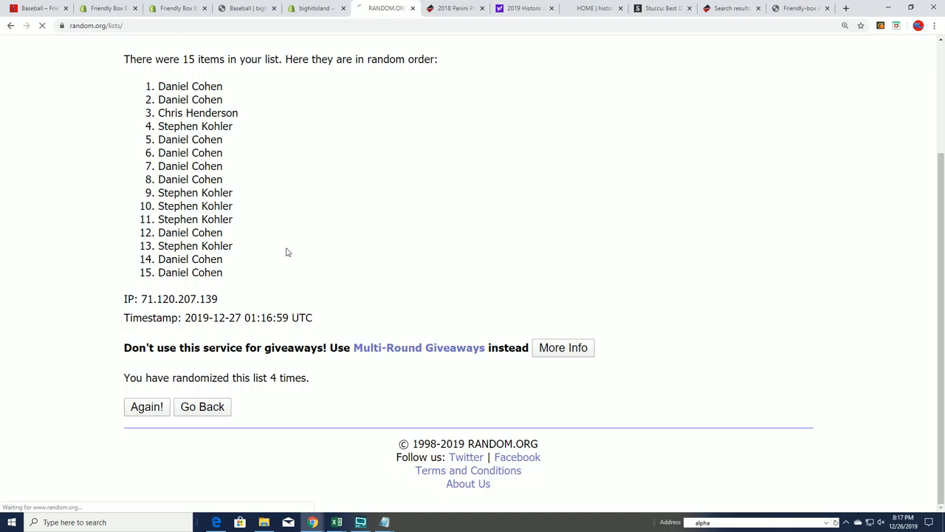
left_click(146, 406)
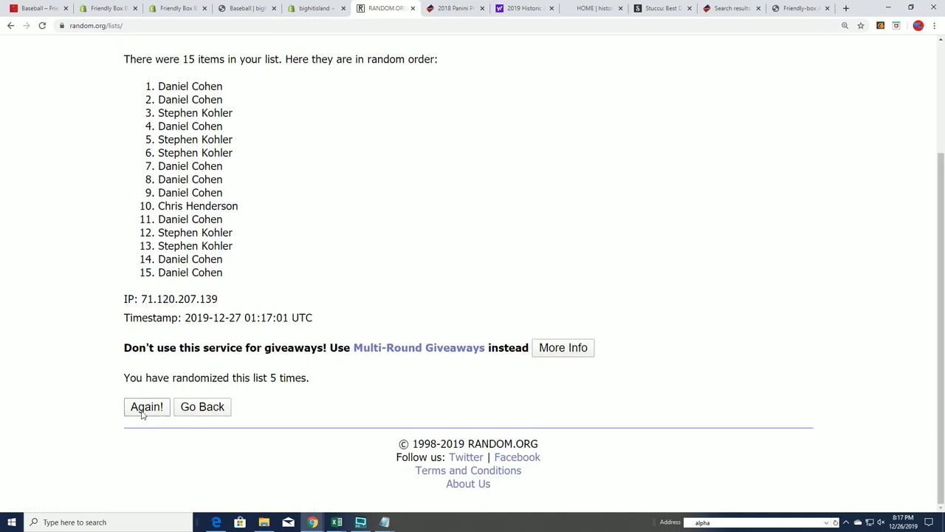
left_click(146, 407)
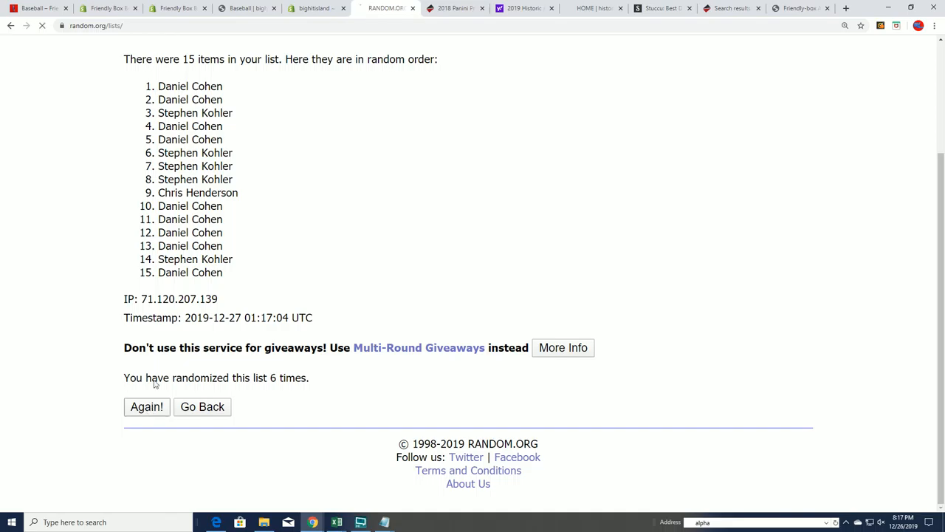
left_click(146, 406)
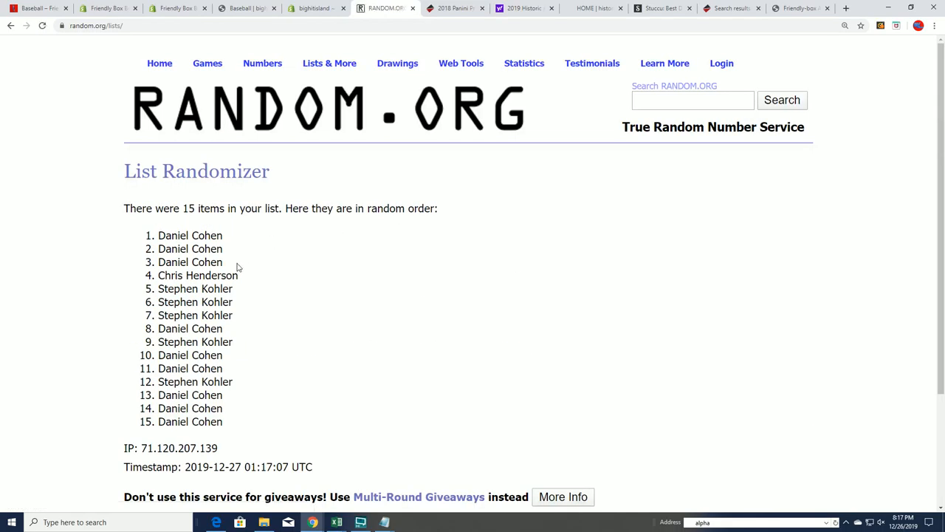
Highlight the first five names of the final order as the winners
left_click_drag(158, 235, 240, 288)
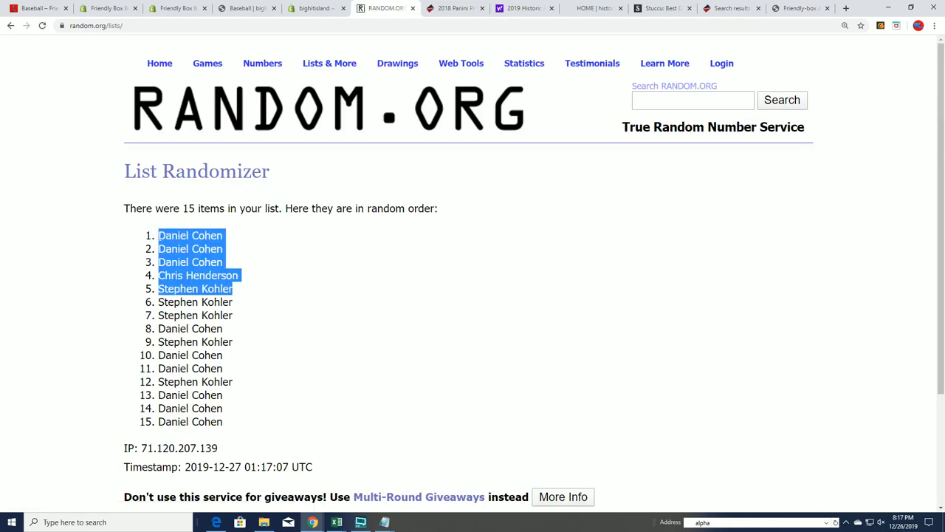